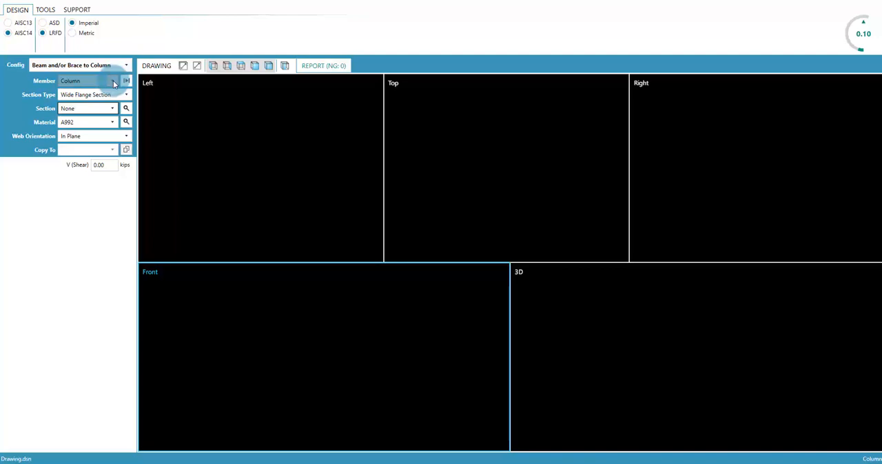
Step: Keep the column as a Wide Flange Section and browse the section list toward W21X57
left_click(112, 94)
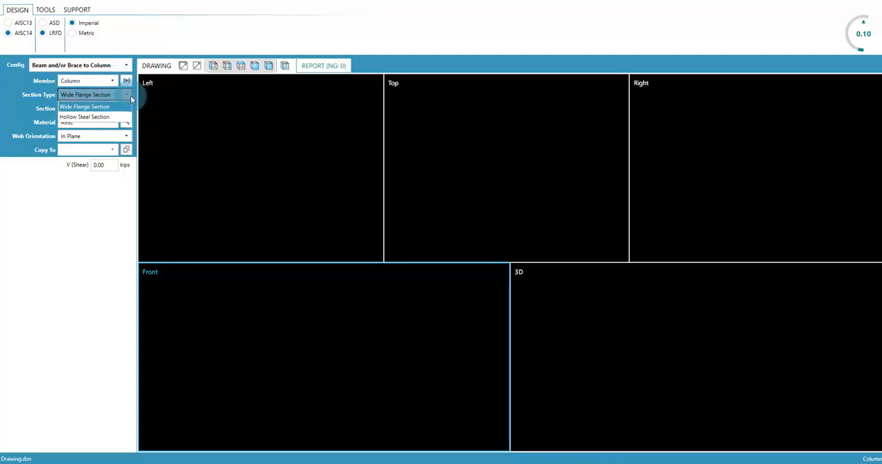
left_click(84, 106)
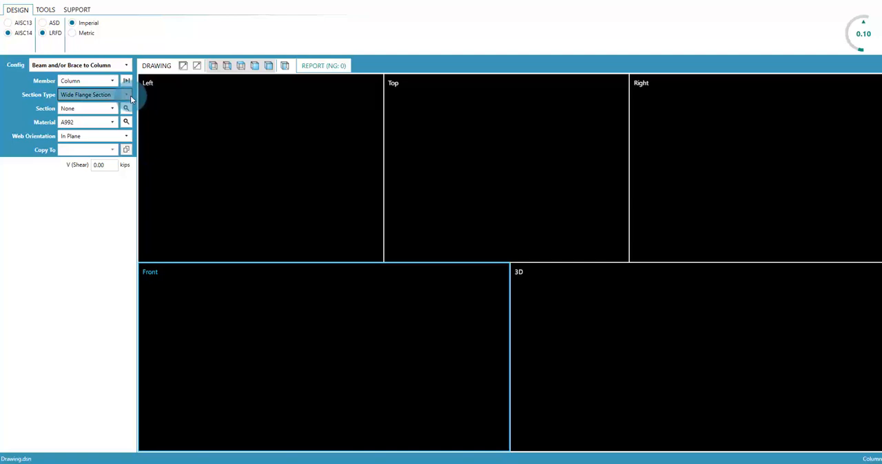
left_click(113, 108)
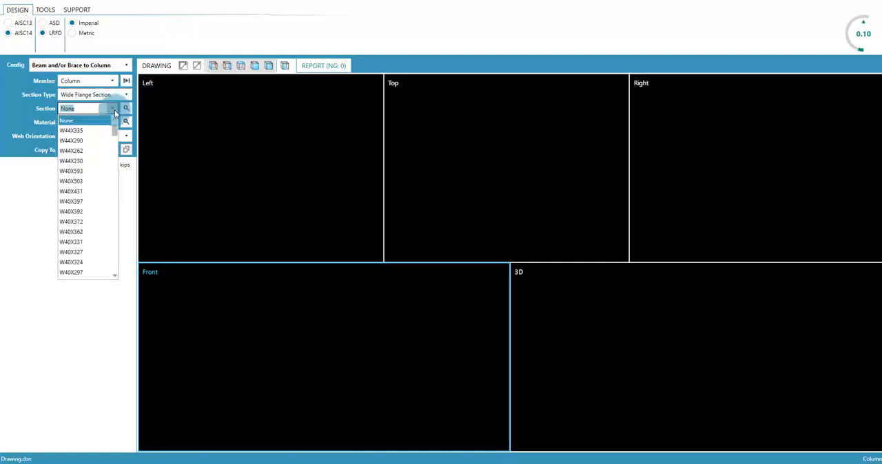
mouse_move(72, 150)
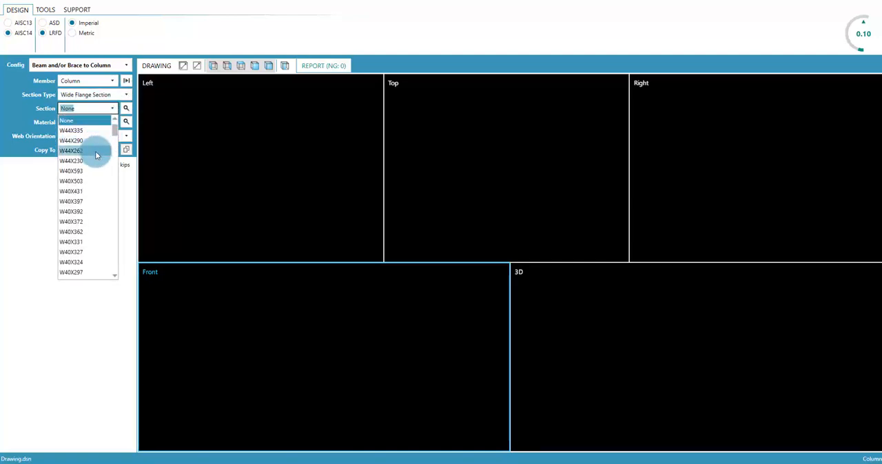
scroll("up", 3)
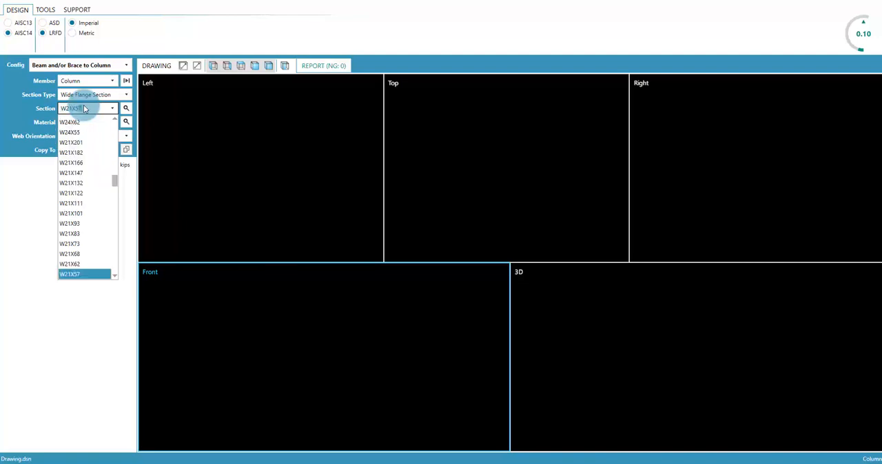
Step: Make the column W21X57 with web Out of Plane and select the Right Side Beam member
left_click(69, 274)
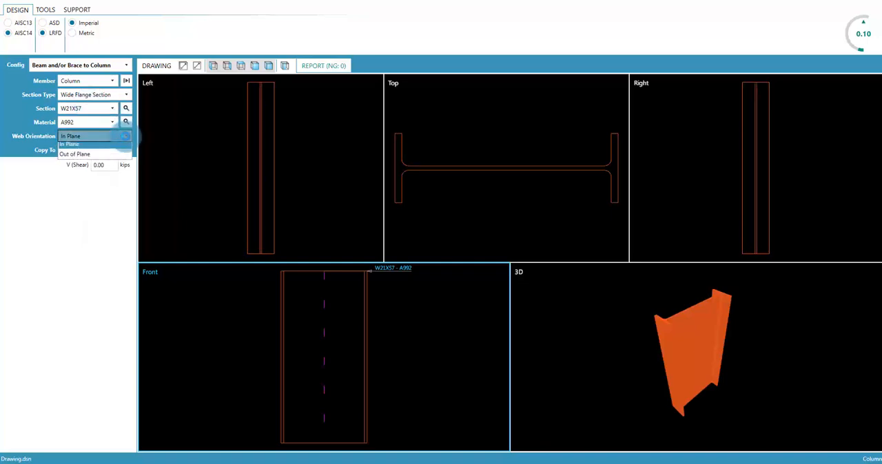
left_click(74, 154)
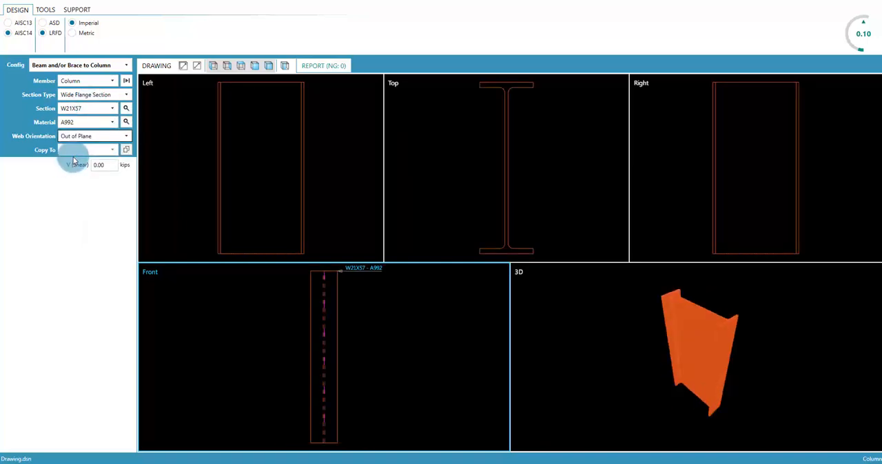
left_click(127, 80)
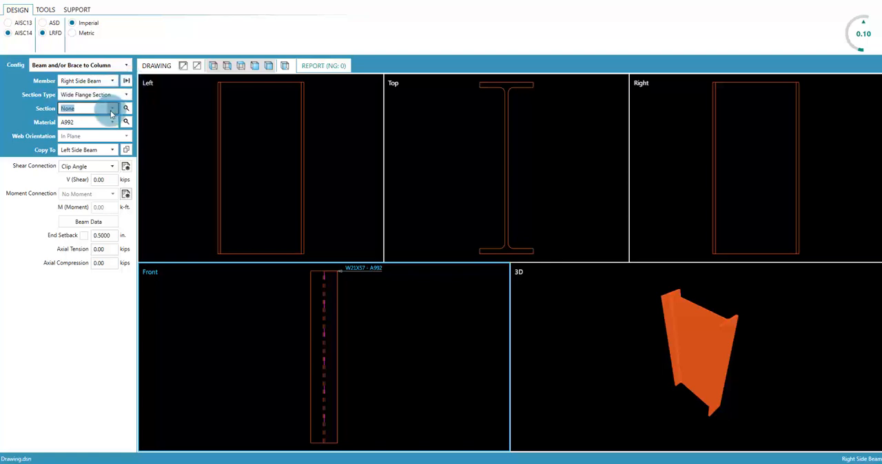
Step: Assign the right side beam a W14X99 section and view the clip angle joint in 3D
left_click(111, 108)
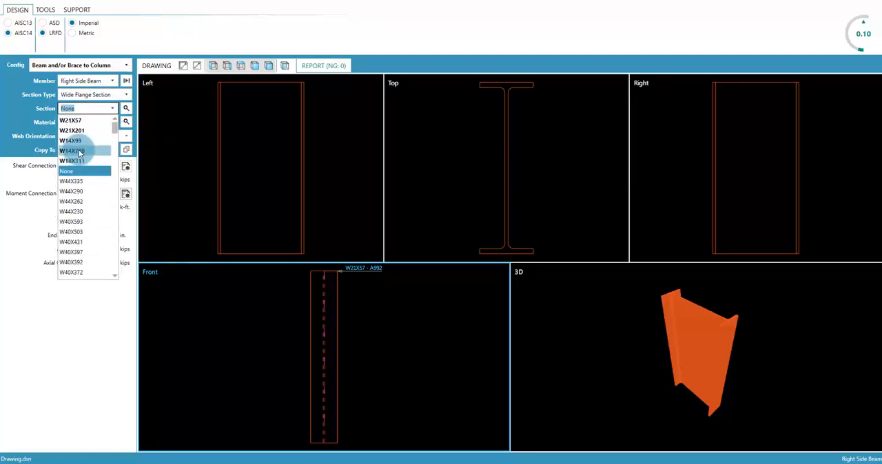
left_click(71, 150)
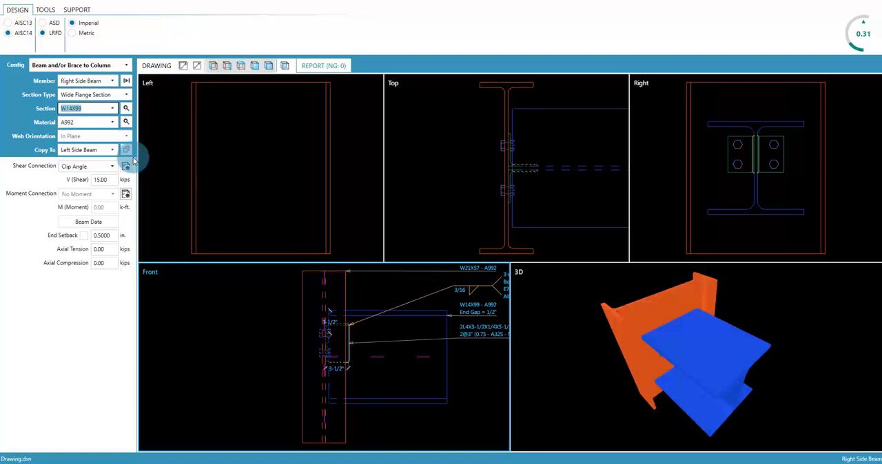
mouse_move(150, 163)
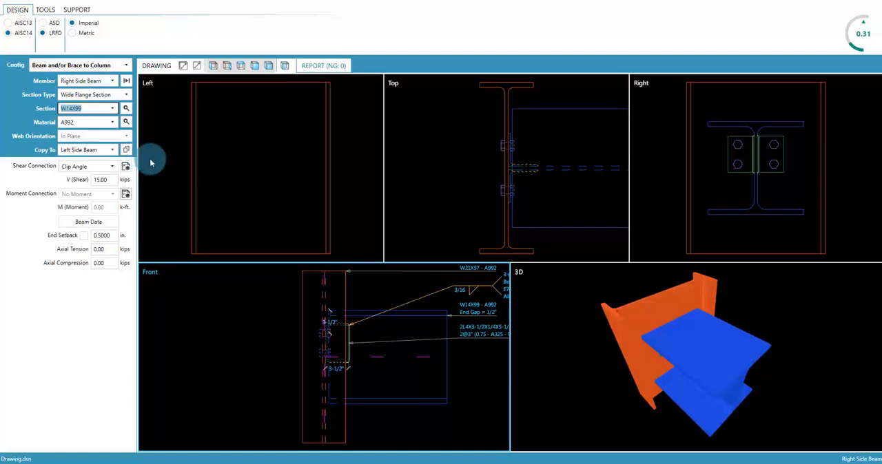
mouse_move(540, 391)
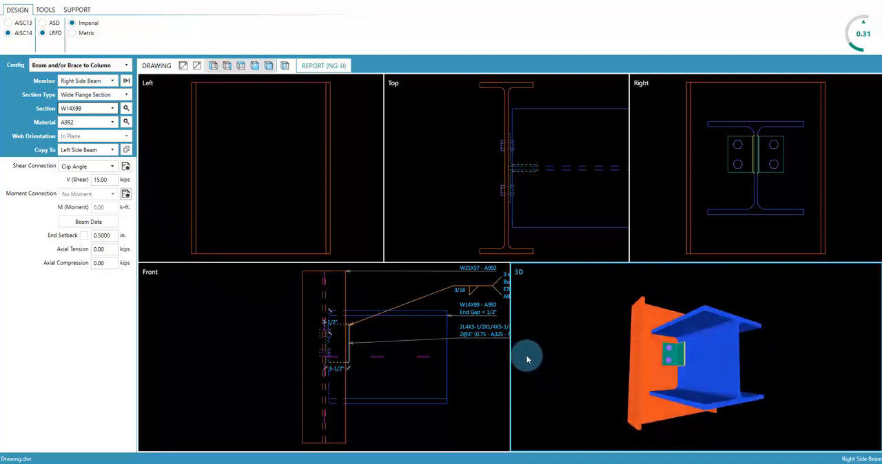
left_click_drag(526, 358, 562, 364)
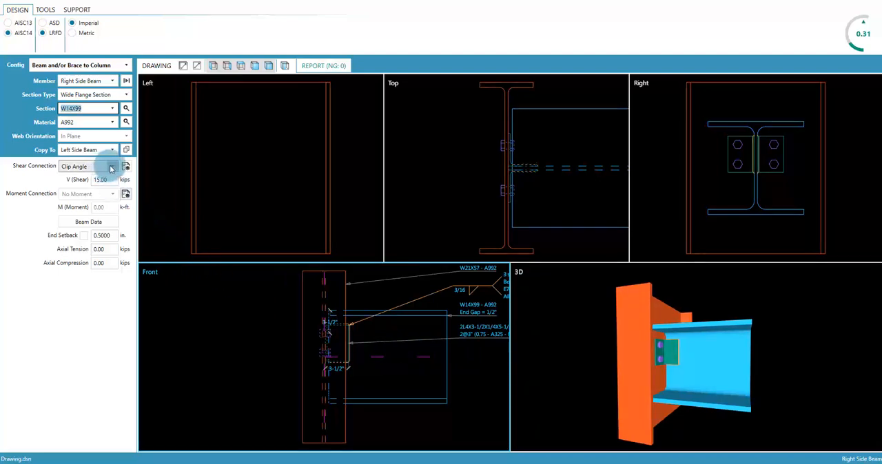
Step: Choose a Single Plate shear connection and edit the beam's shear force toward 25 kips
left_click(85, 167)
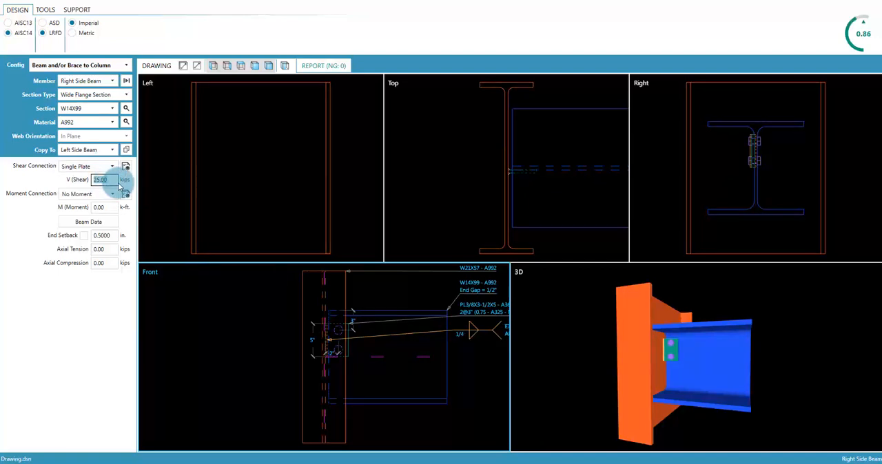
left_click(88, 193)
type("100")
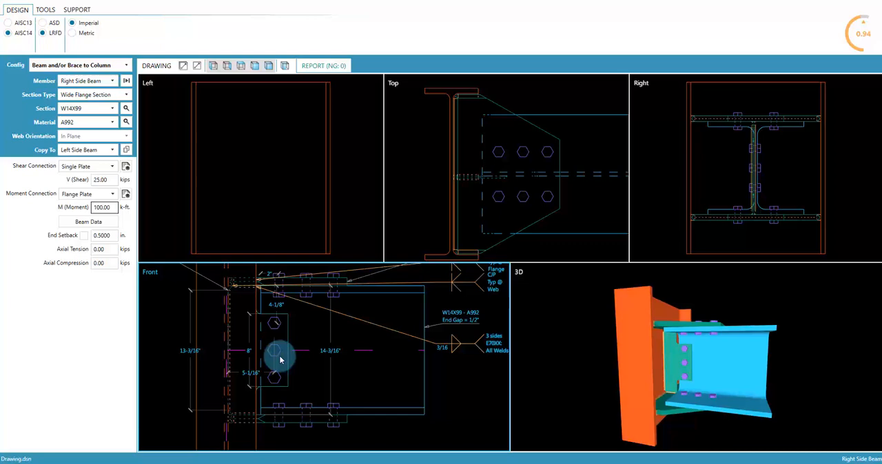
Step: Use Open Shear Form on the connection to show the single plate design form
right_click(278, 358)
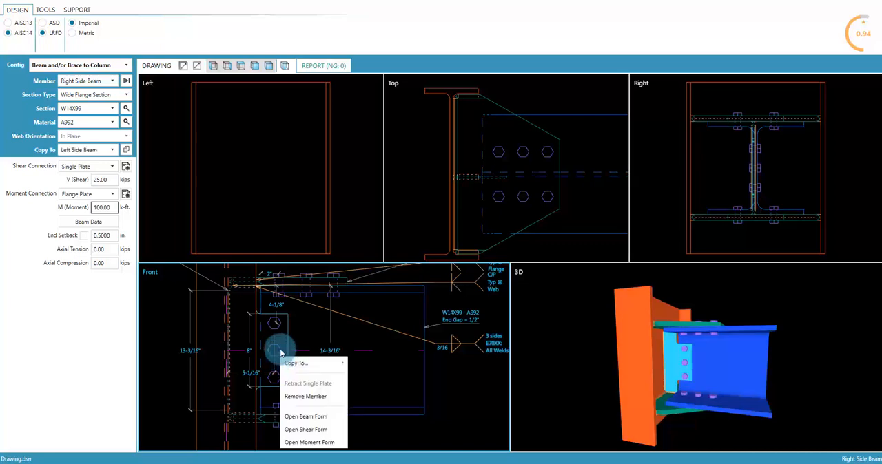
mouse_move(281, 338)
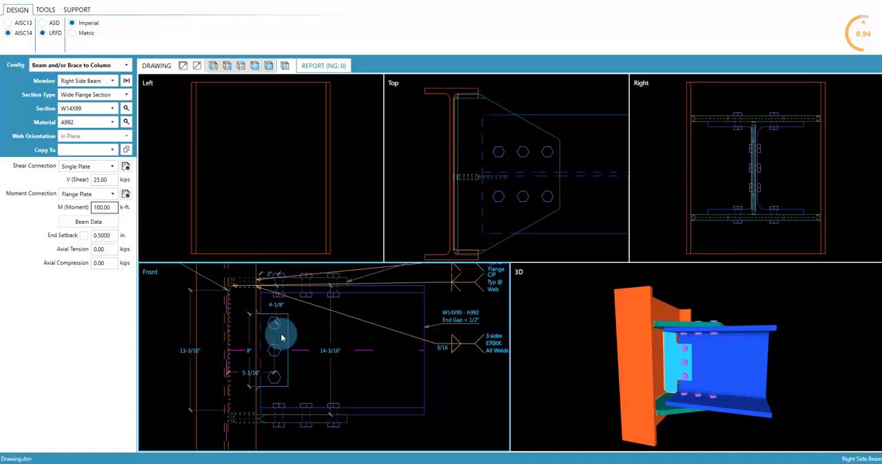
left_click(127, 166)
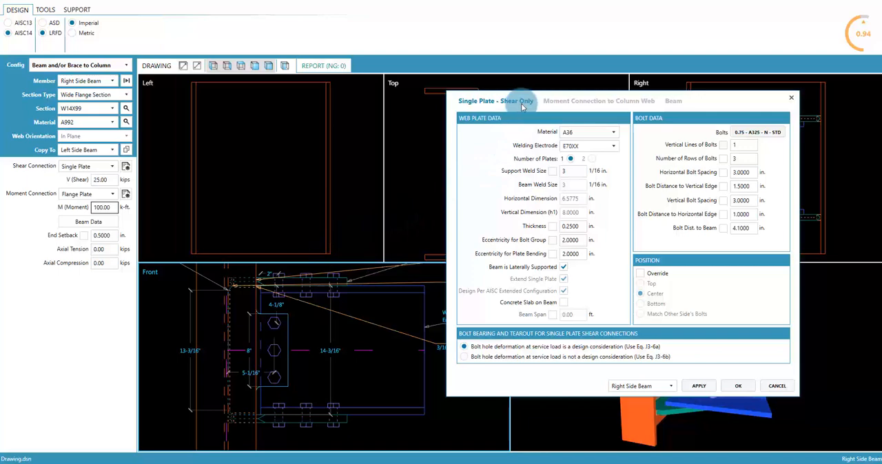
Step: Review the Moment Connection and Beam tabs, then return to the Single Plate settings
left_click(598, 100)
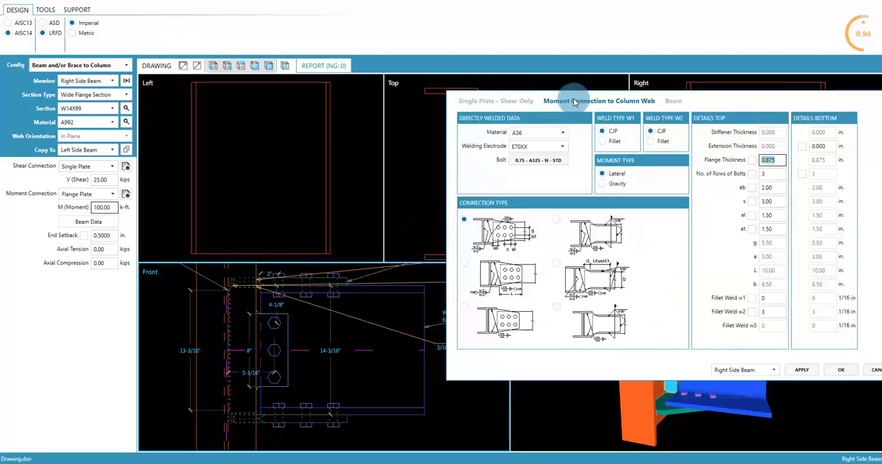
left_click(672, 101)
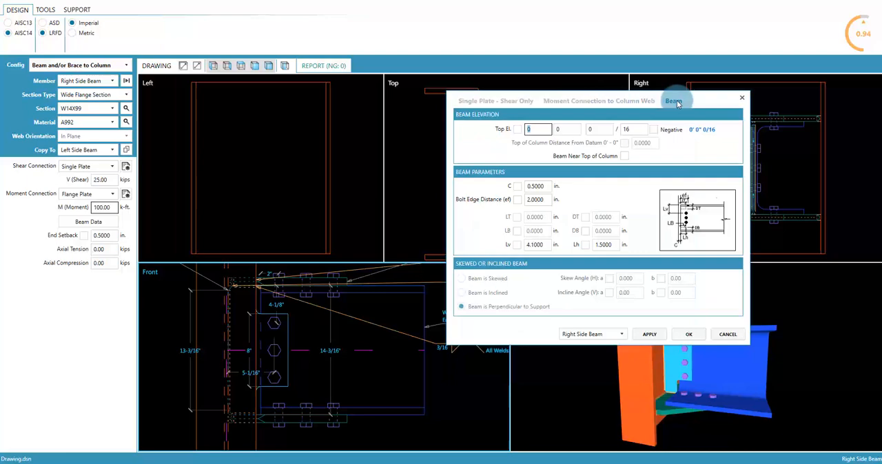
left_click(496, 101)
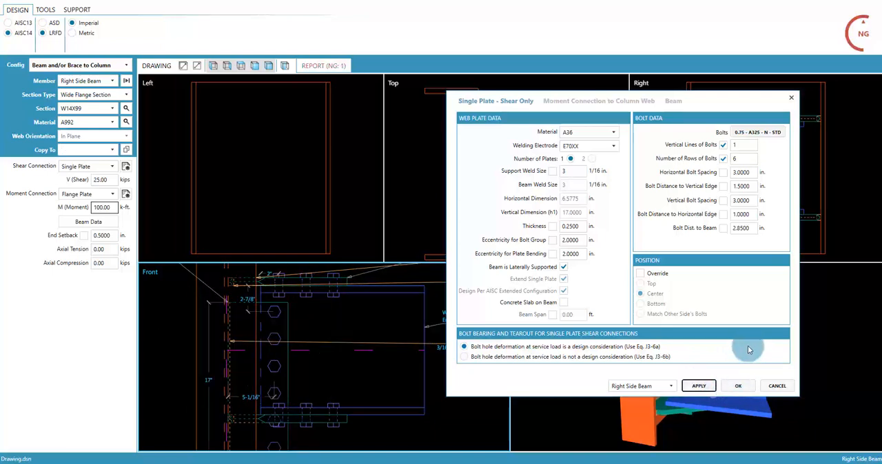
mouse_move(278, 361)
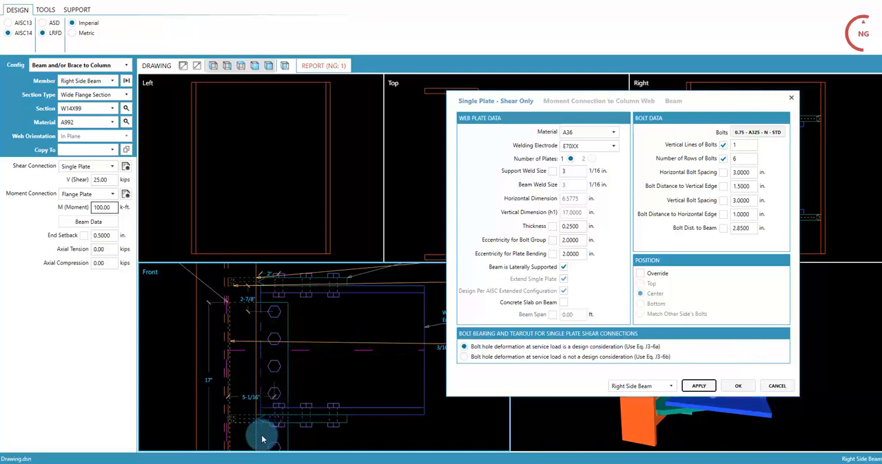
mouse_move(275, 418)
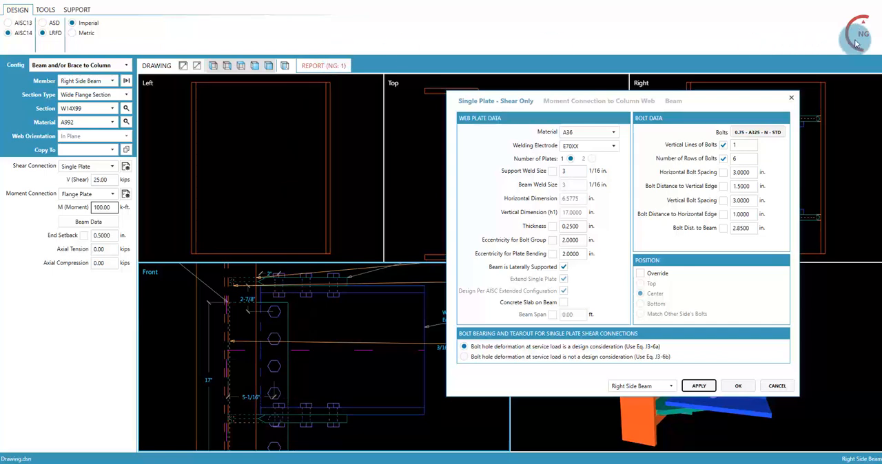
mouse_move(847, 54)
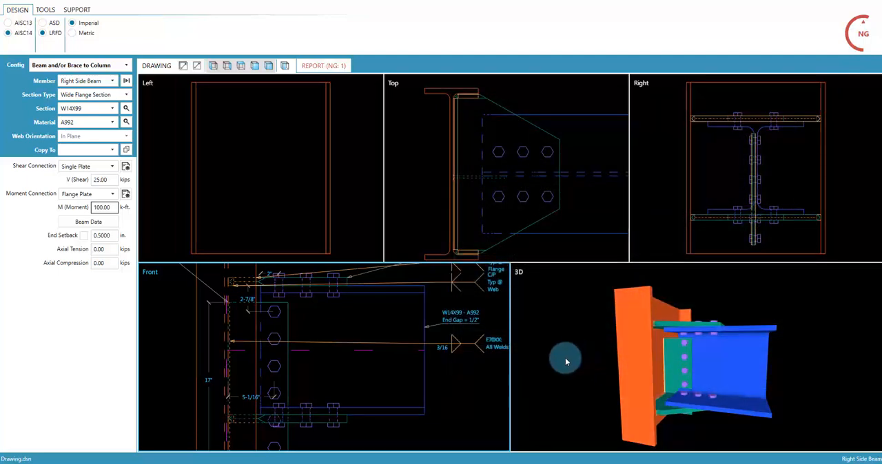
Step: Undo the bolt row change so the connection checks OK and return the model to a front view
left_click_drag(565, 361, 675, 421)
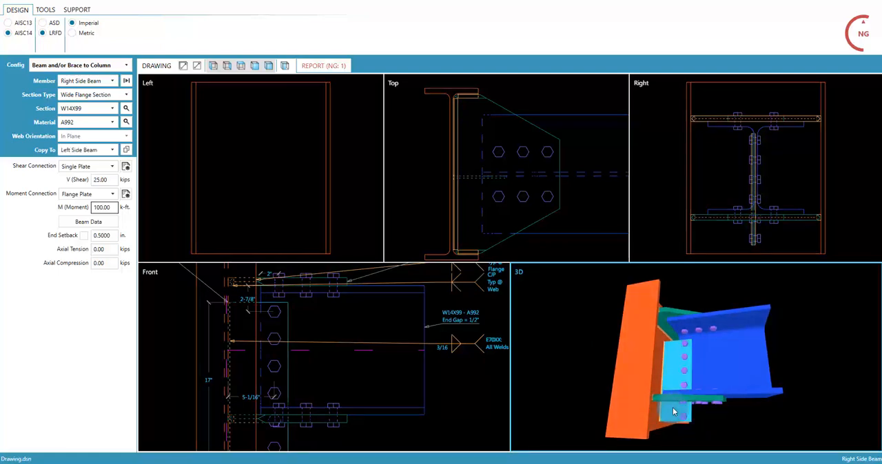
left_click_drag(673, 412, 722, 433)
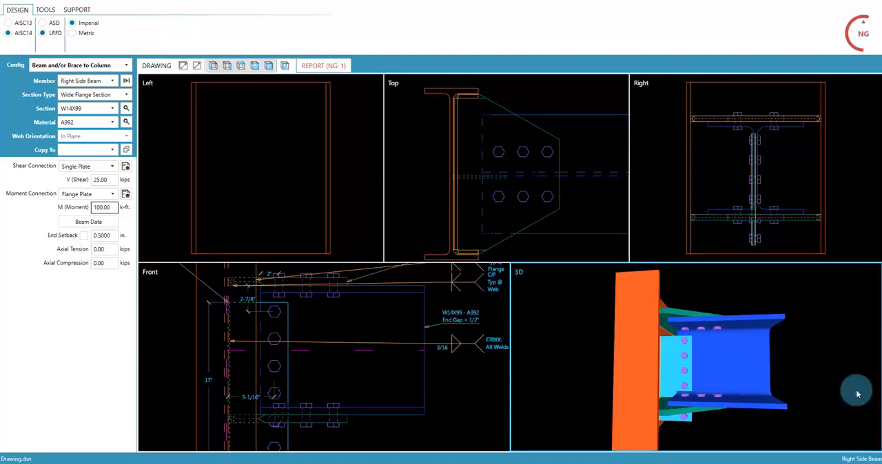
left_click(126, 167)
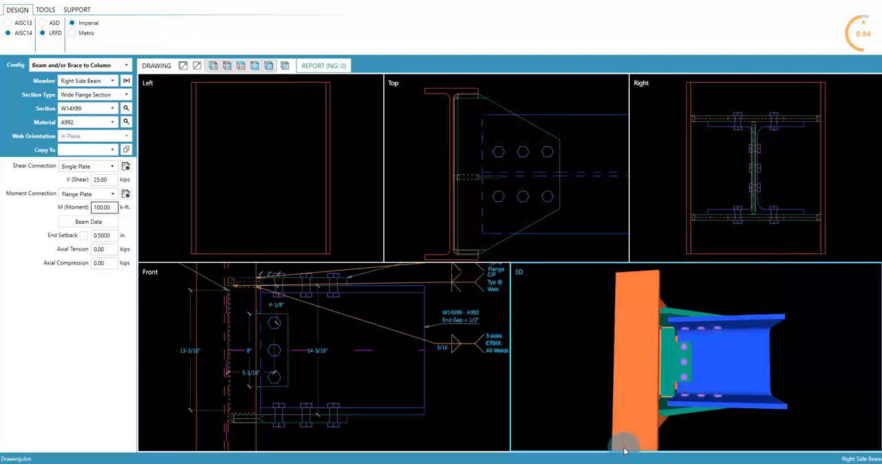
left_click_drag(623, 443, 534, 387)
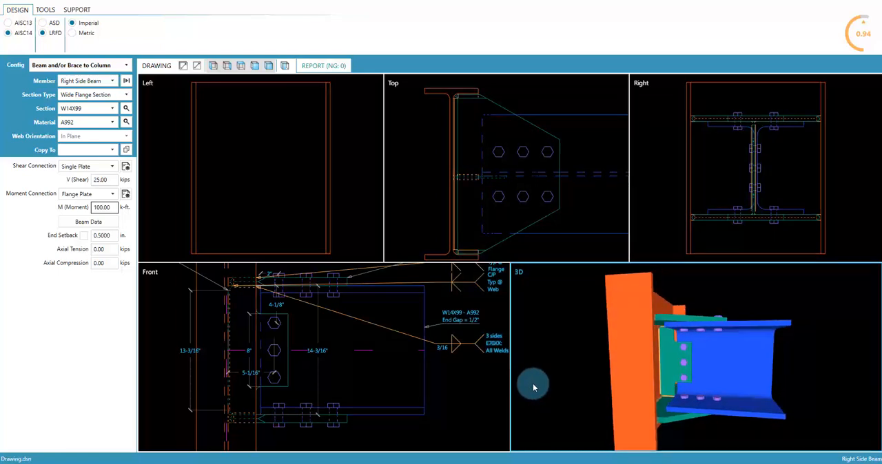
left_click(86, 149)
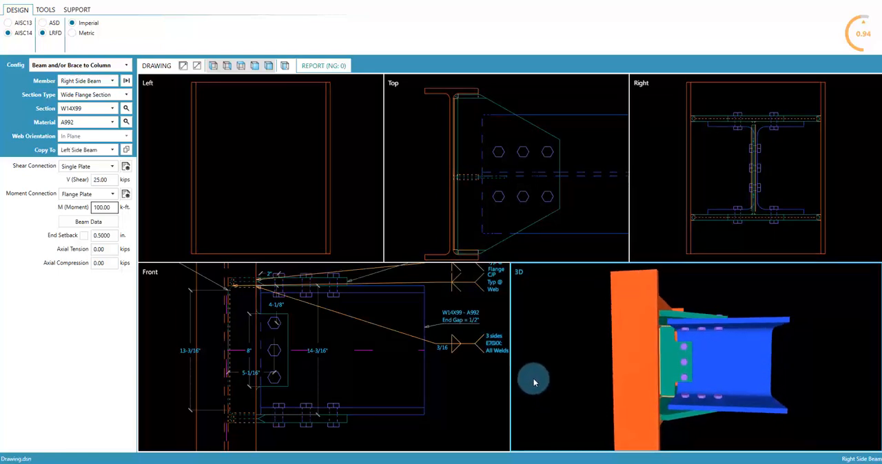
left_click_drag(534, 383, 507, 380)
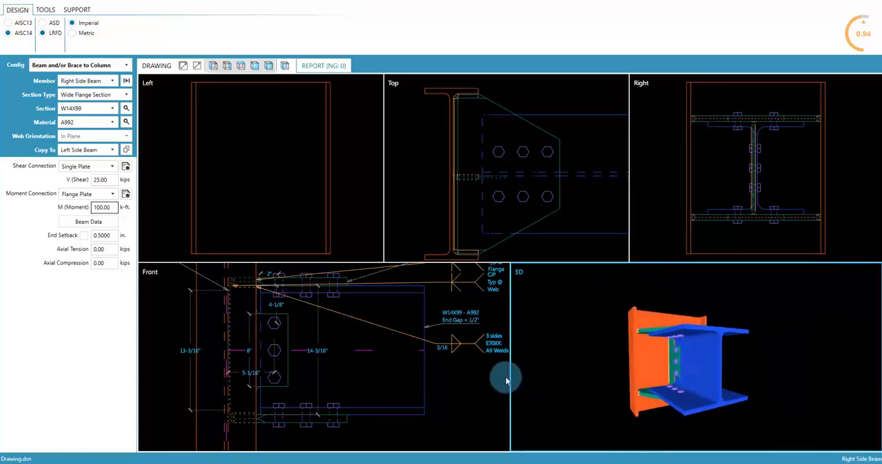